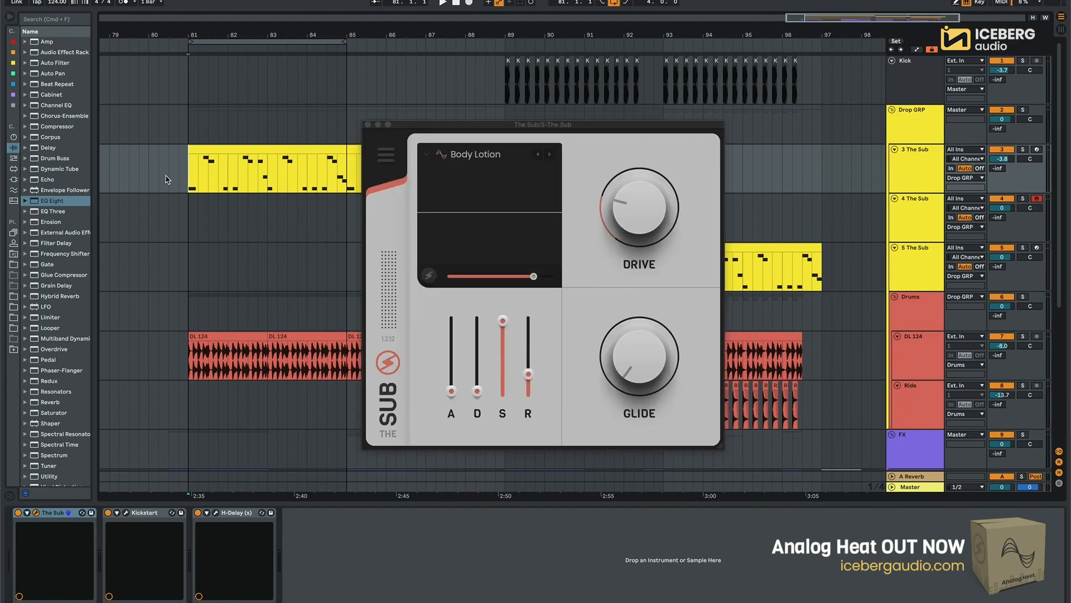
- Start arrangement playback to hear track 3's Body Lotion sub-bass preset
click(443, 3)
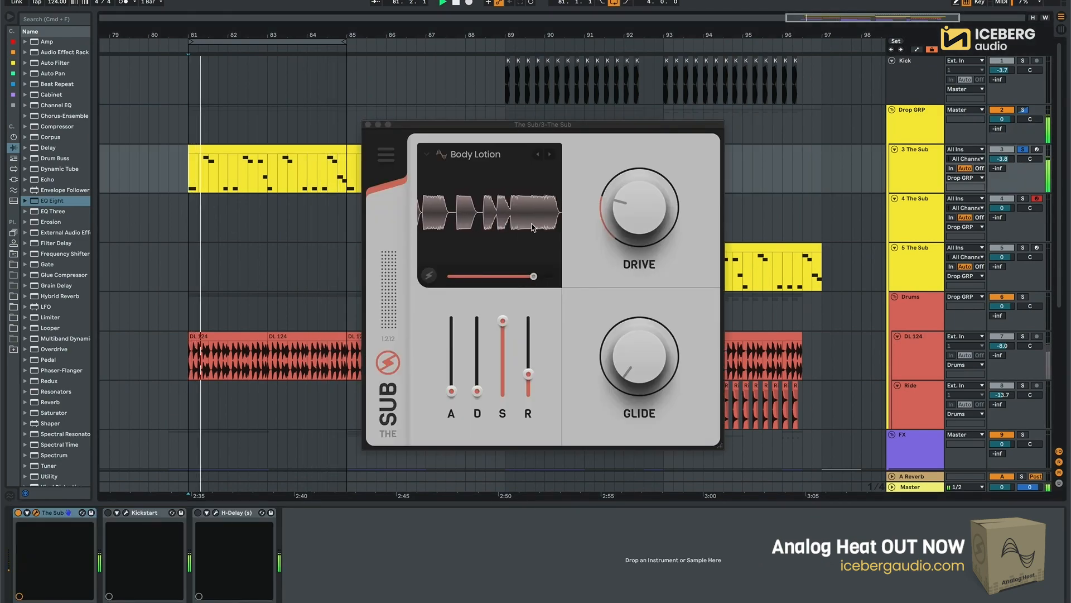
- Enable The Sub's extra attack and lower its drive to about 24%
click(429, 277)
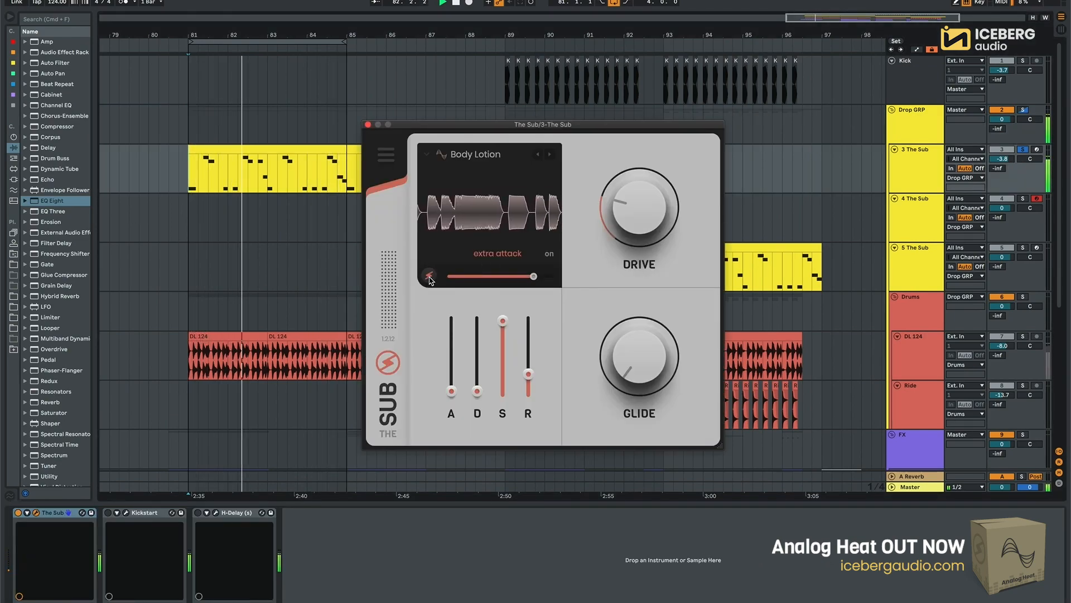
drag(635, 208, 636, 219)
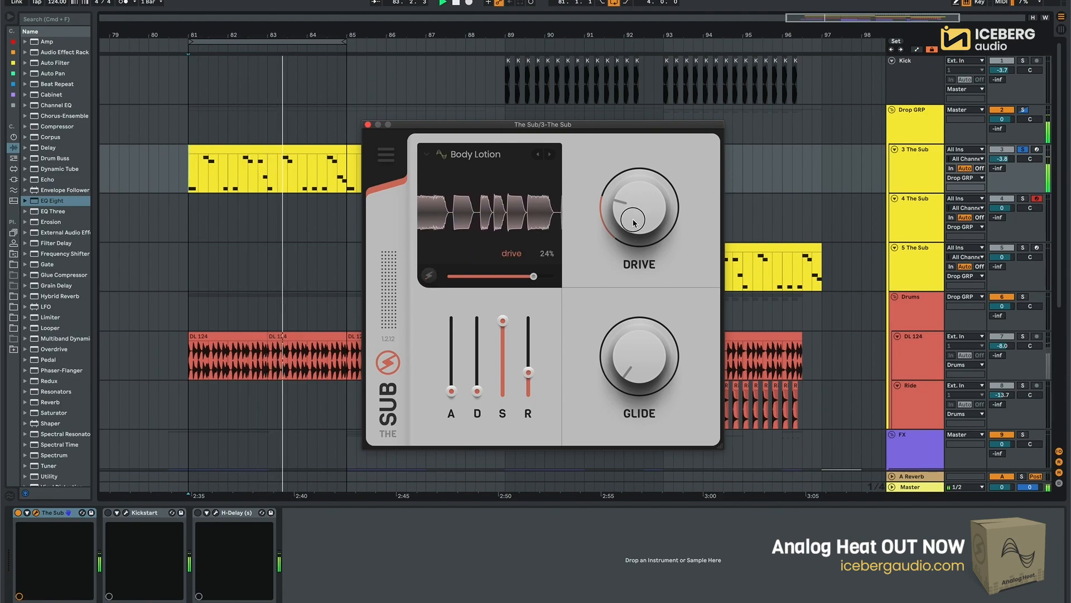
drag(637, 218, 652, 198)
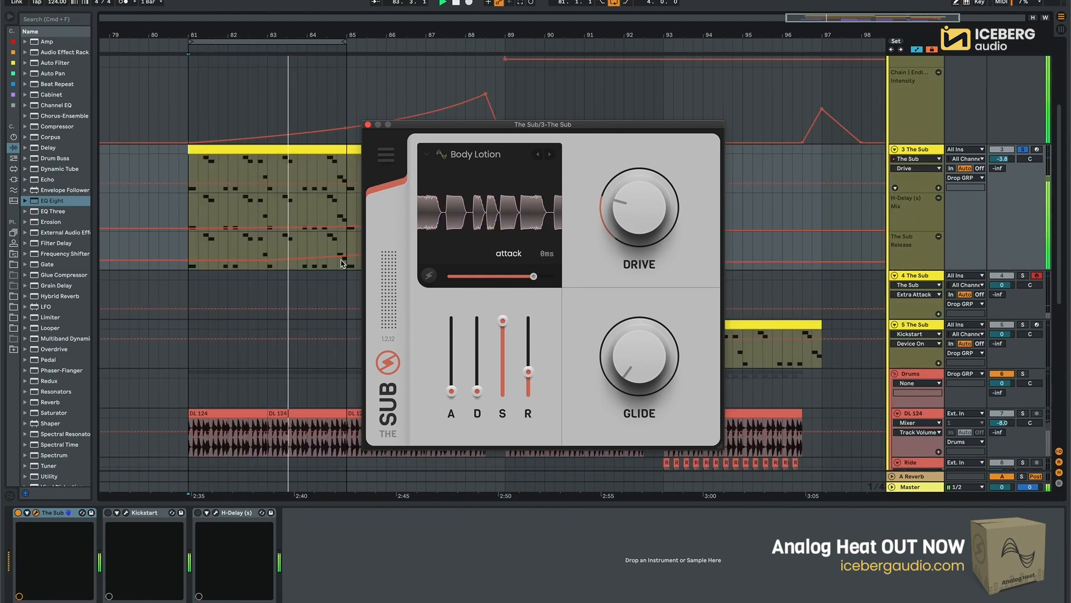
- Nudge The Sub's plugin window aside to reveal more of the arrangement
drag(527, 373, 527, 366)
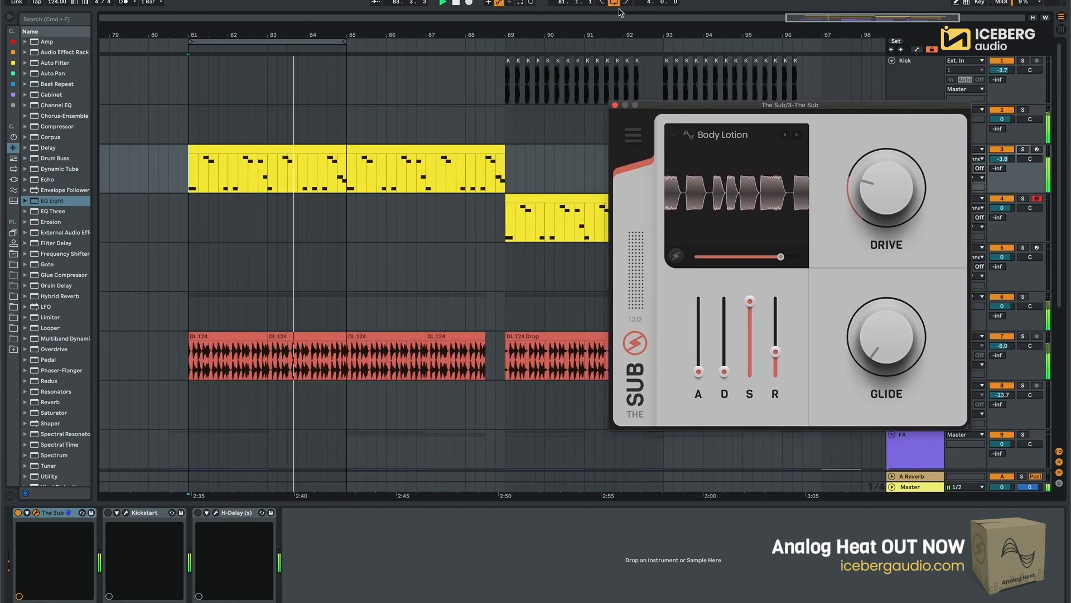
- Move the plugin window left and show track 4's The Sub with the Hat preset
drag(789, 104, 305, 102)
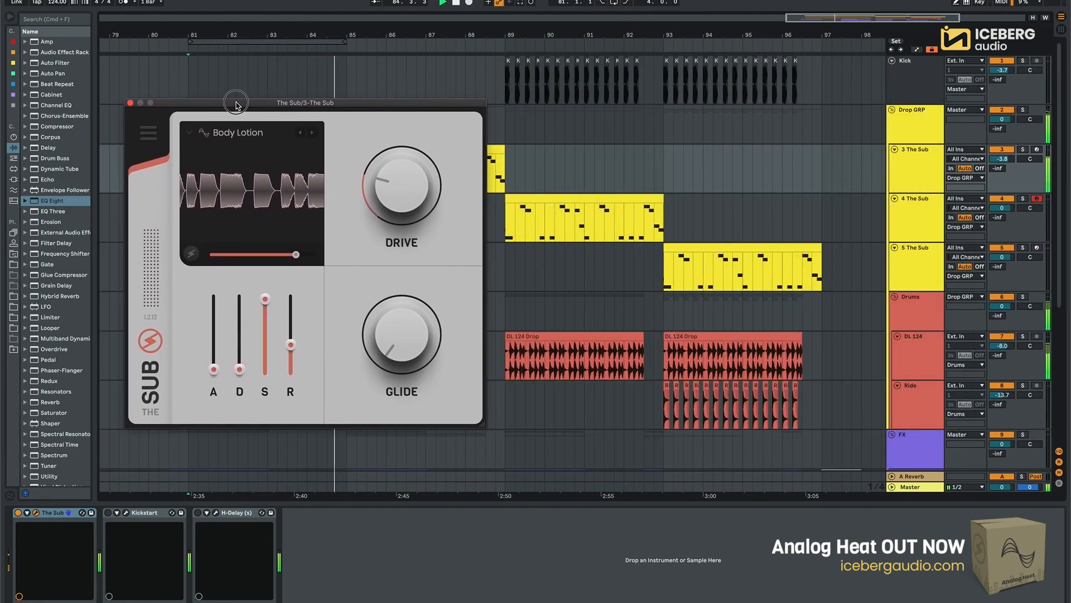
click(130, 103)
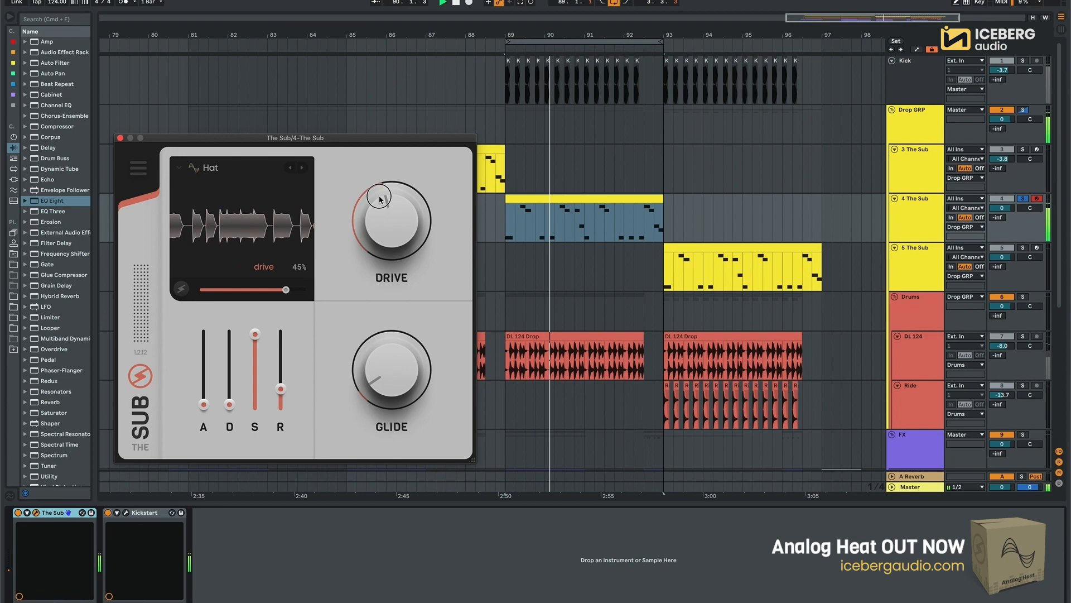
- Lower the Hat preset's drive to 24% and reposition the plugin window slightly right
drag(391, 198, 387, 236)
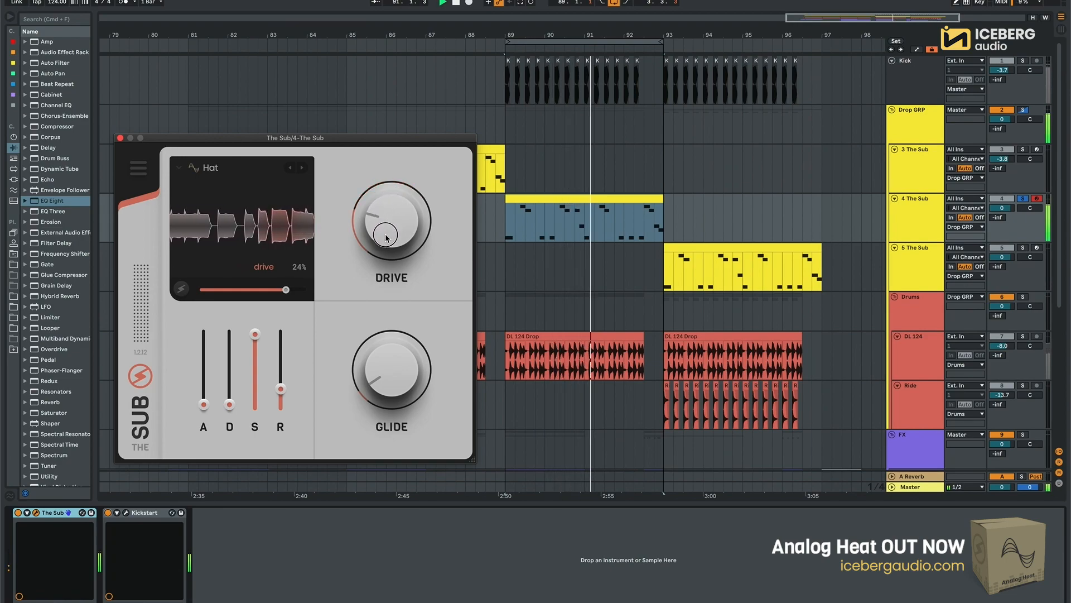
drag(389, 219, 390, 232)
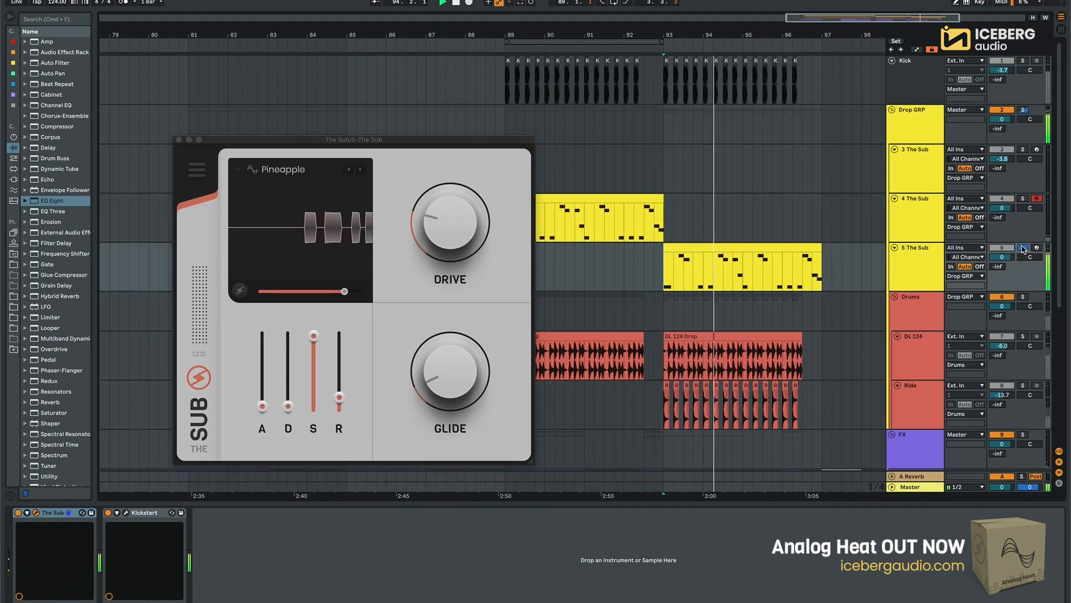
- Open track 5's preset browser from the Pineapple preset name
click(742, 267)
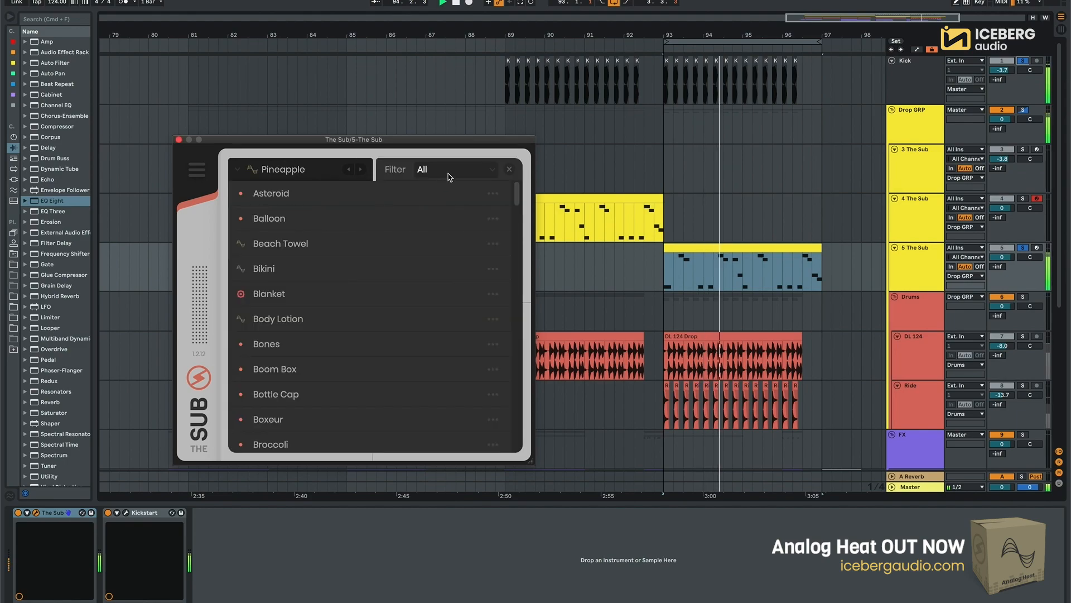
- Filter to Analog Heat and audition Beach Towel, Bikini, Camping, Hat, Kitesurf and Lipstick
click(450, 168)
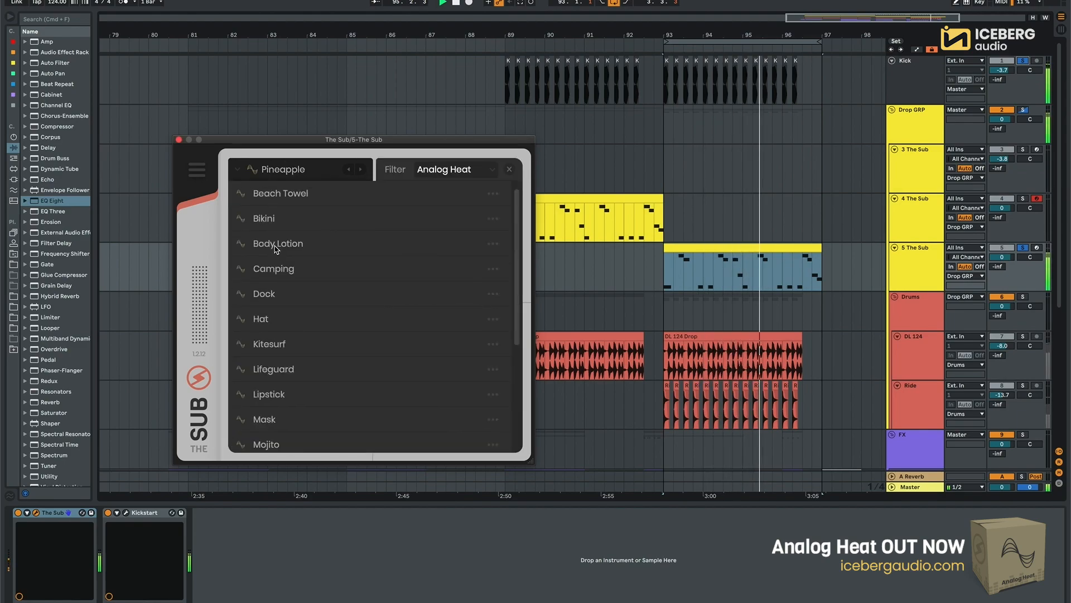
click(280, 193)
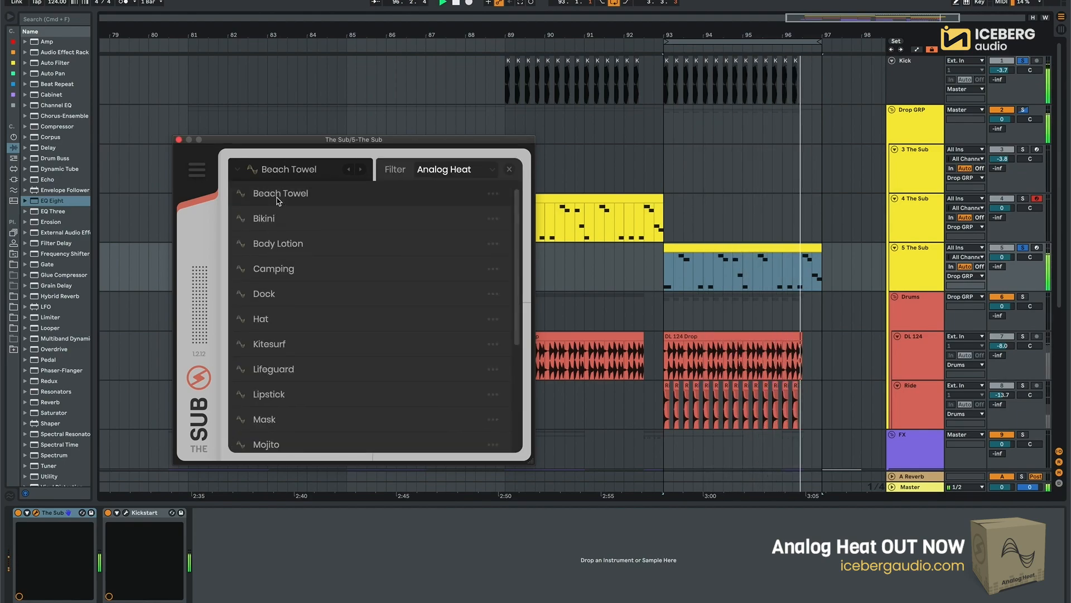
click(264, 218)
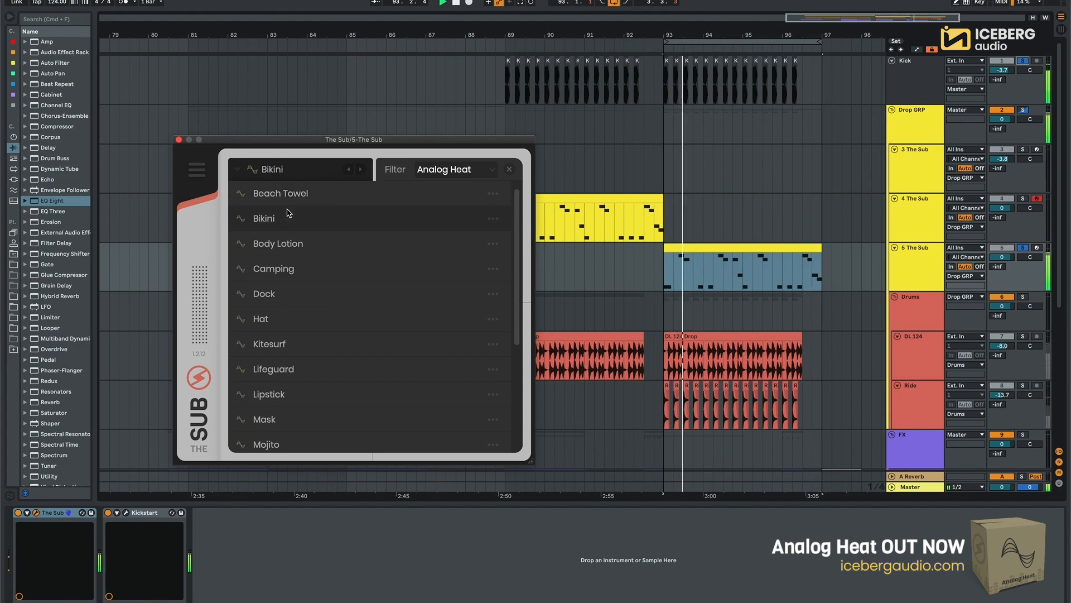
click(273, 268)
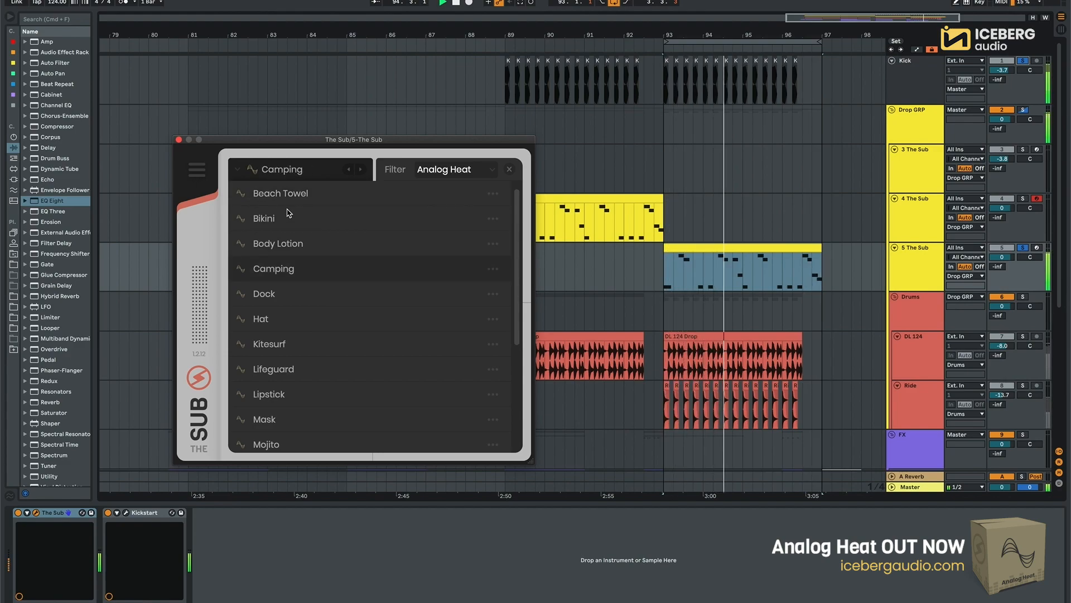
click(263, 293)
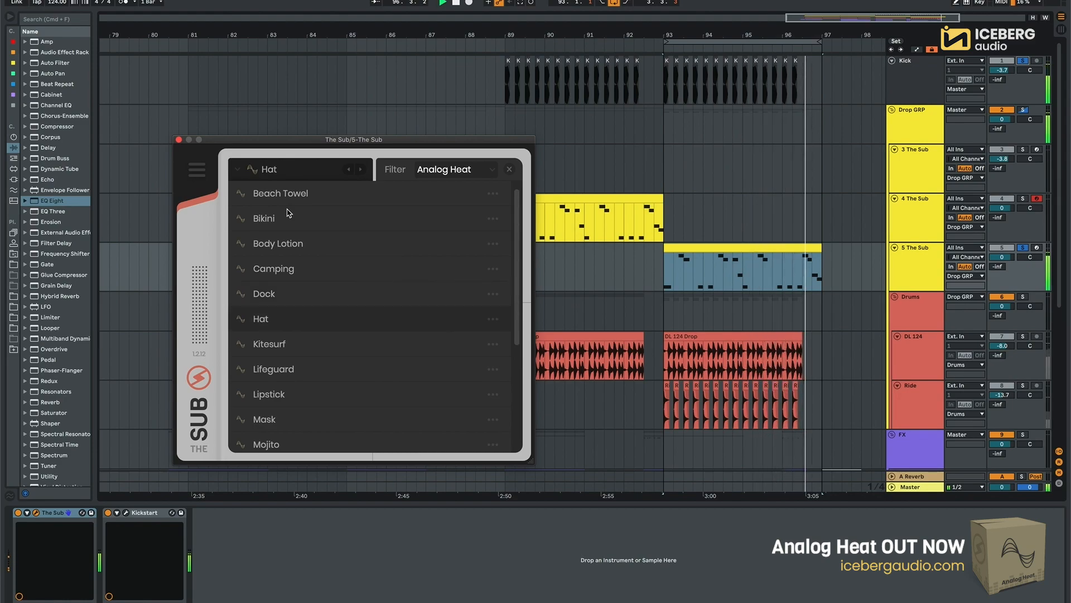
click(268, 344)
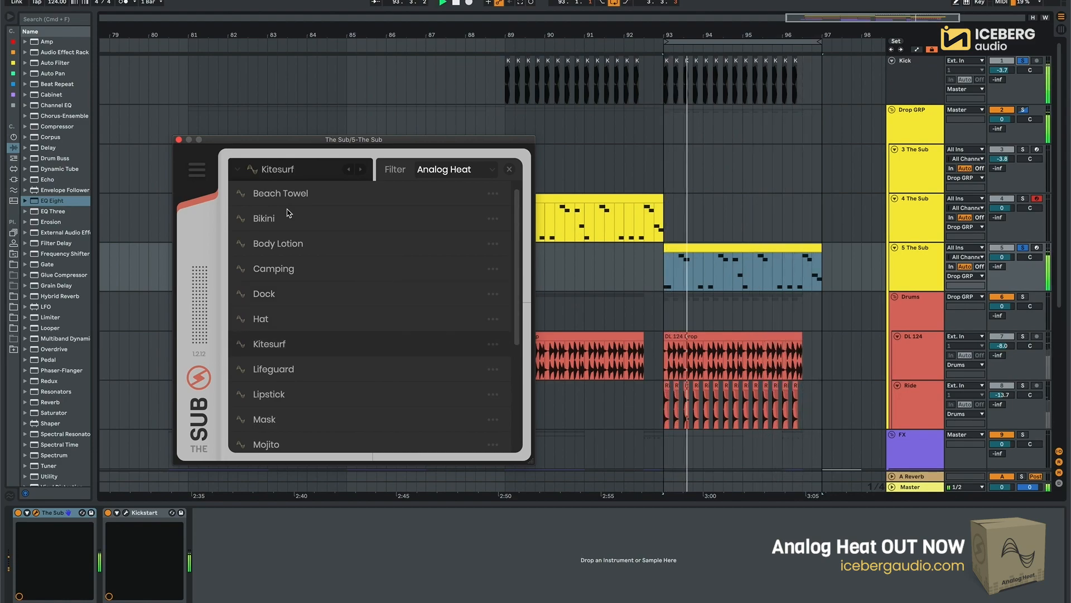
click(268, 393)
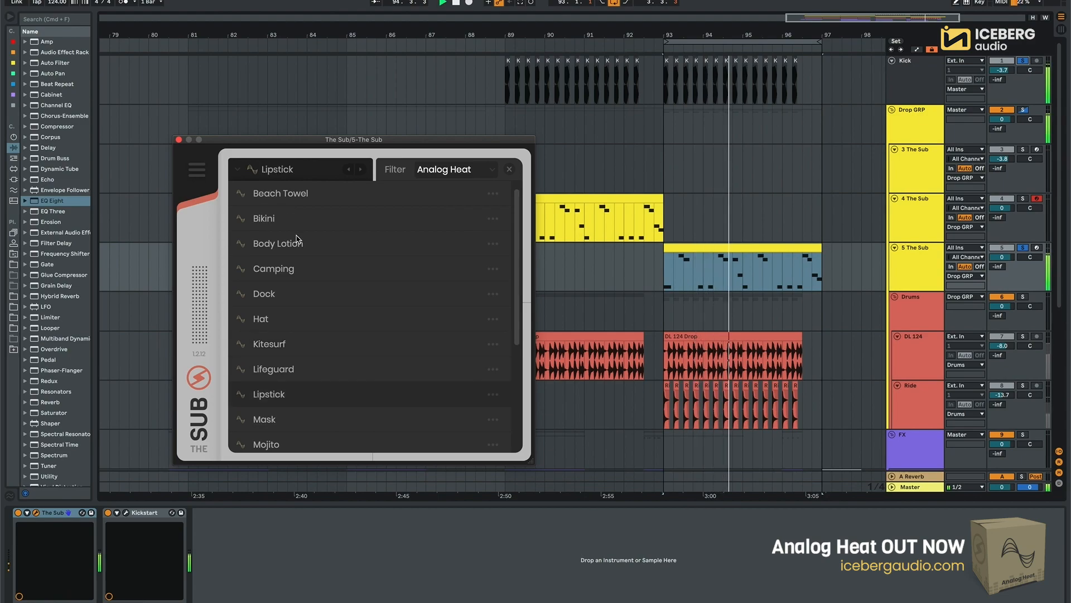
- Audition Pineapple, Shark and Wave further down the list, then load Mask
scroll(down, 3)
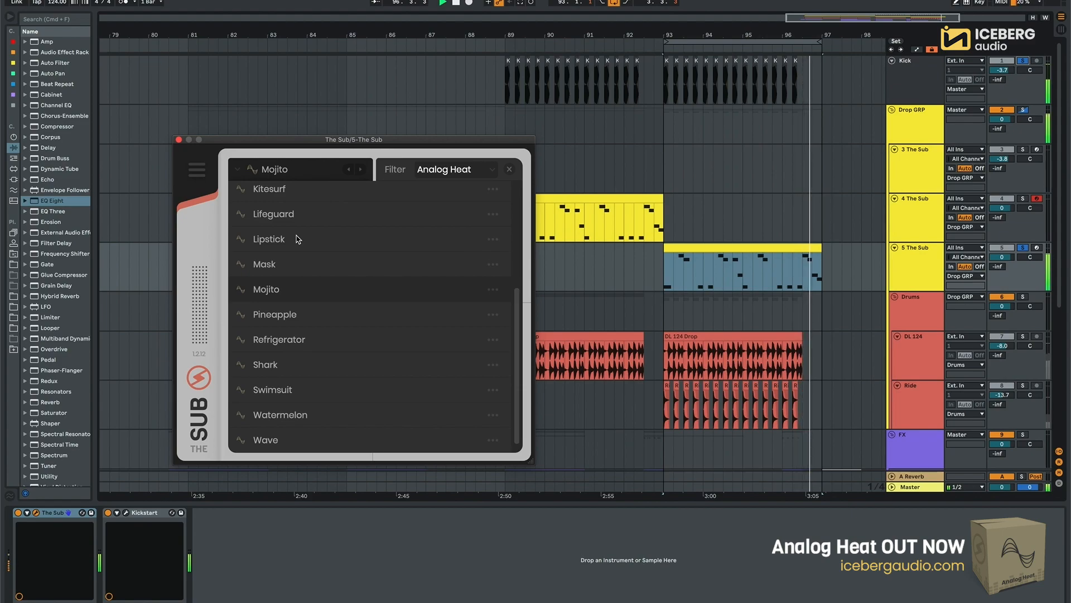
click(275, 315)
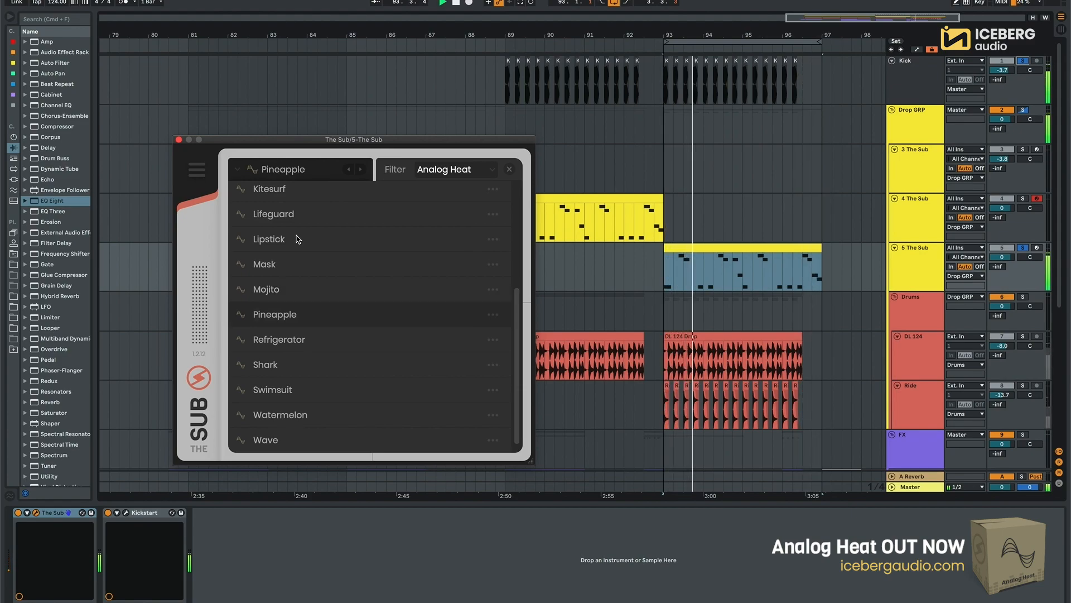
click(266, 364)
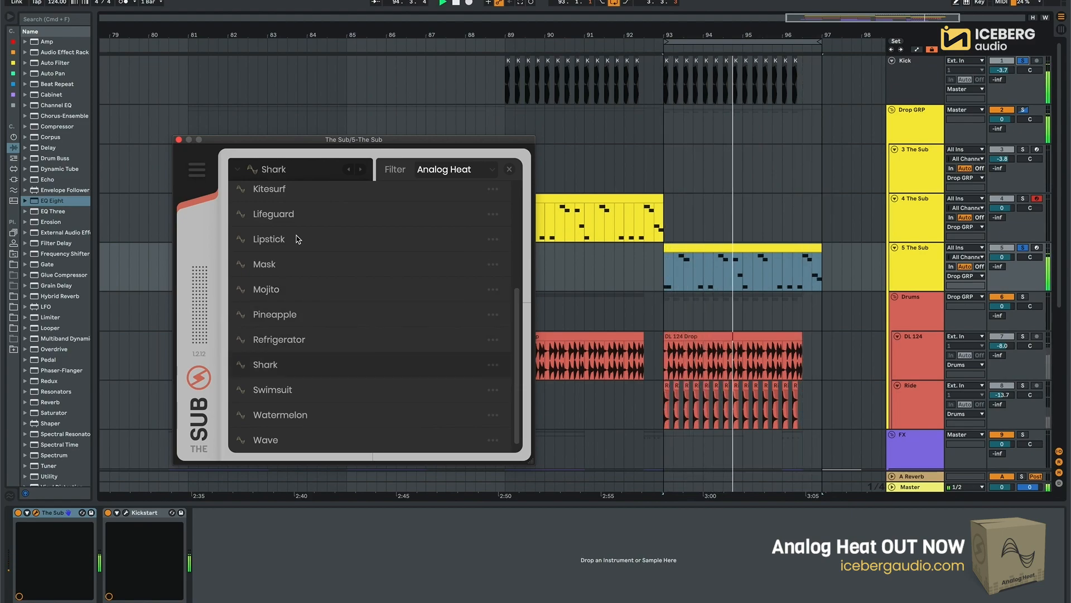
click(272, 389)
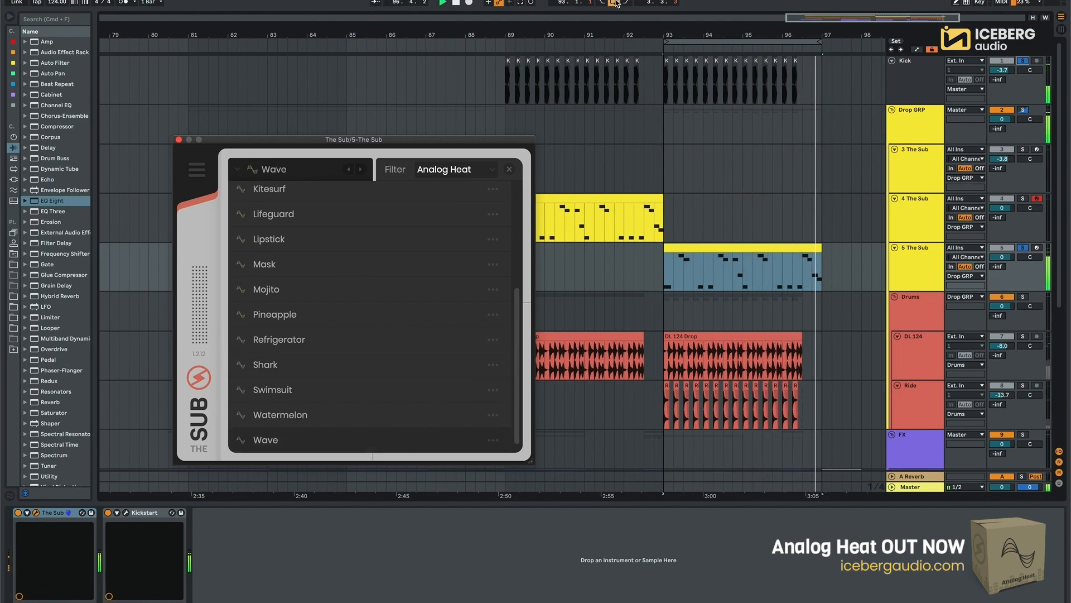
click(264, 264)
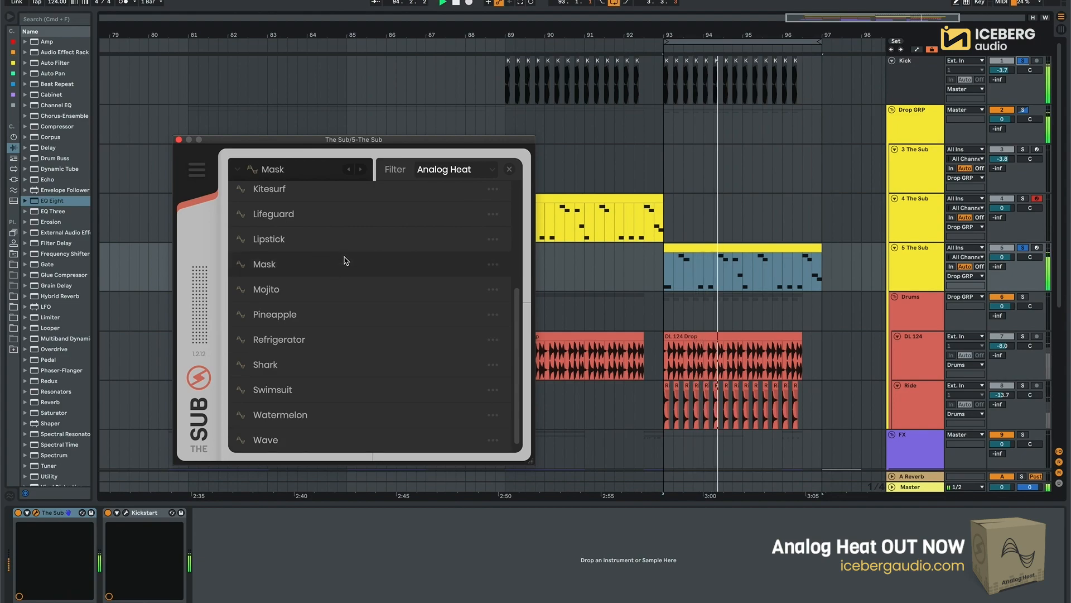